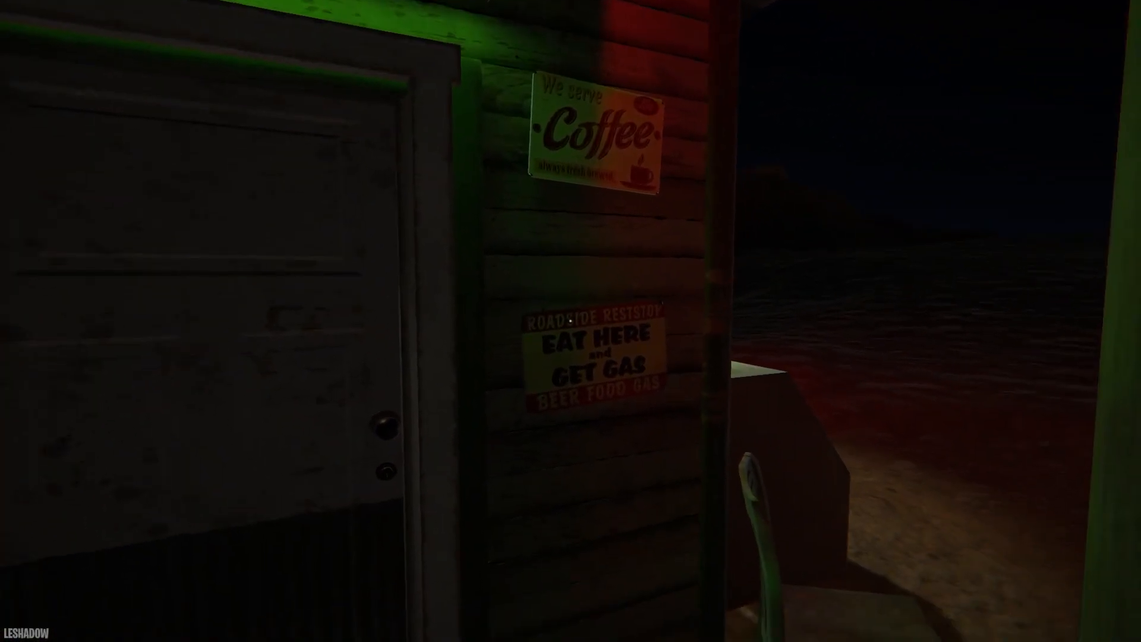
mouse_move(571, 322)
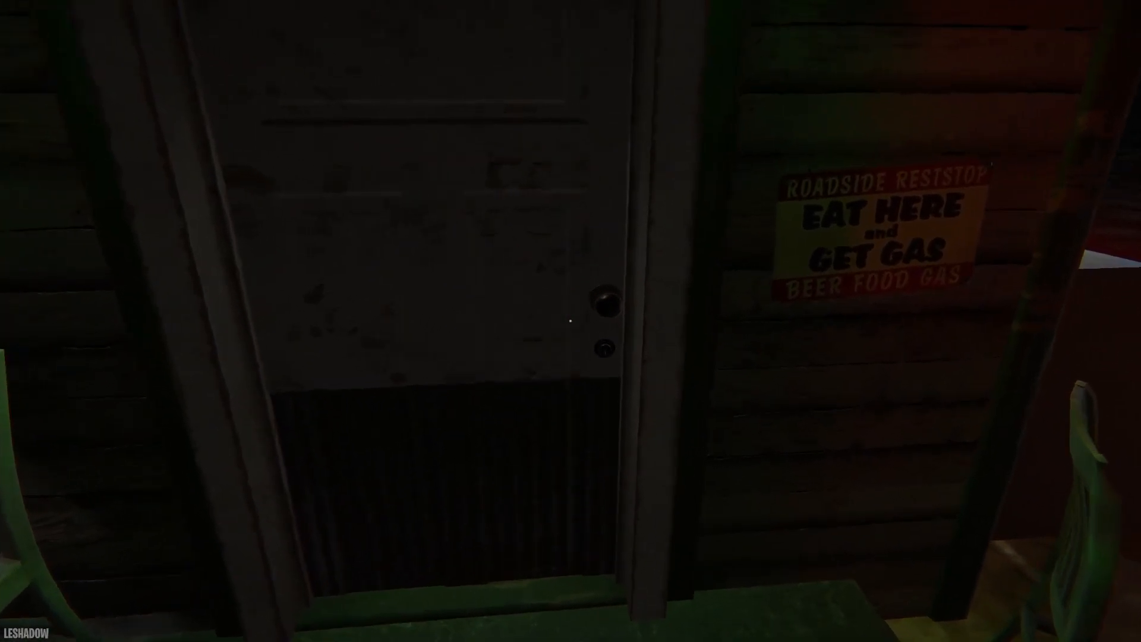
left_click(597, 298)
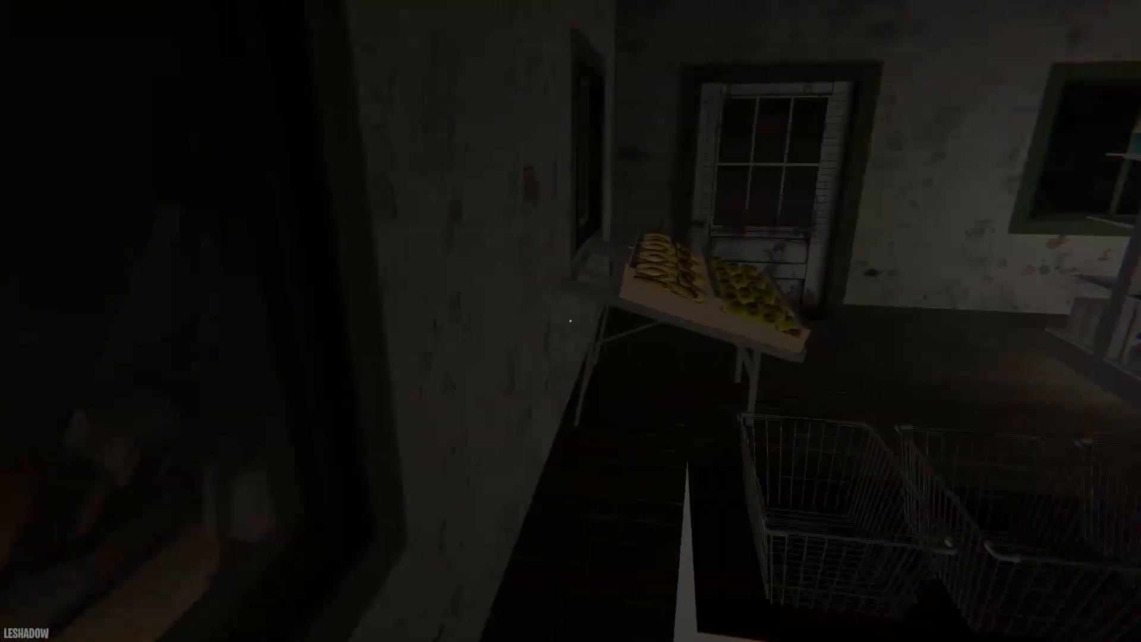
mouse_move(571, 321)
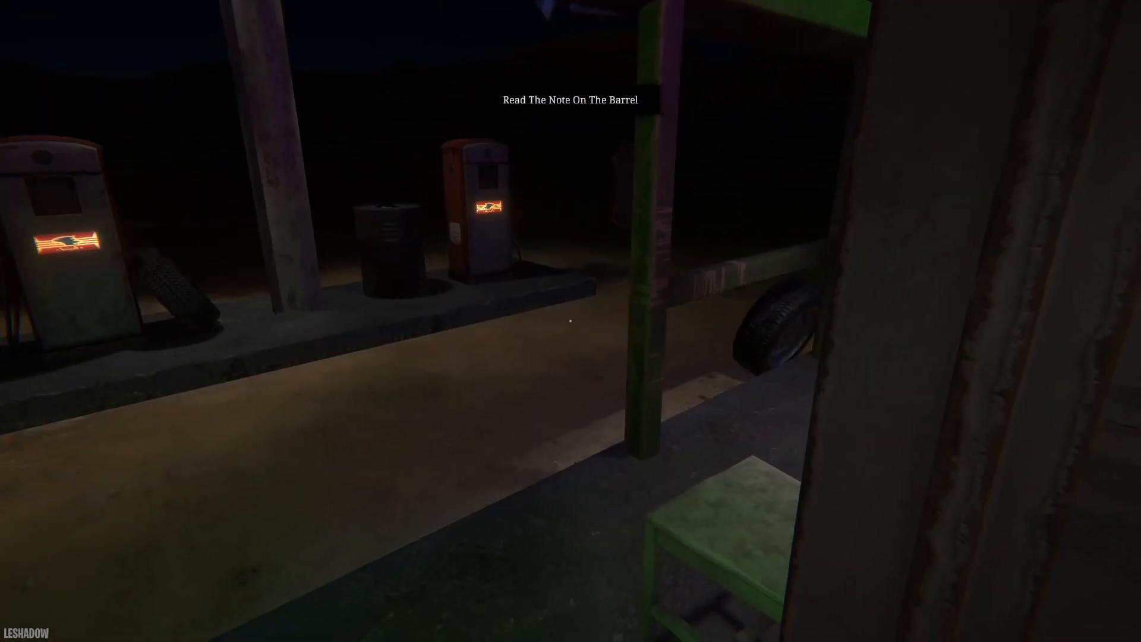
mouse_move(571, 321)
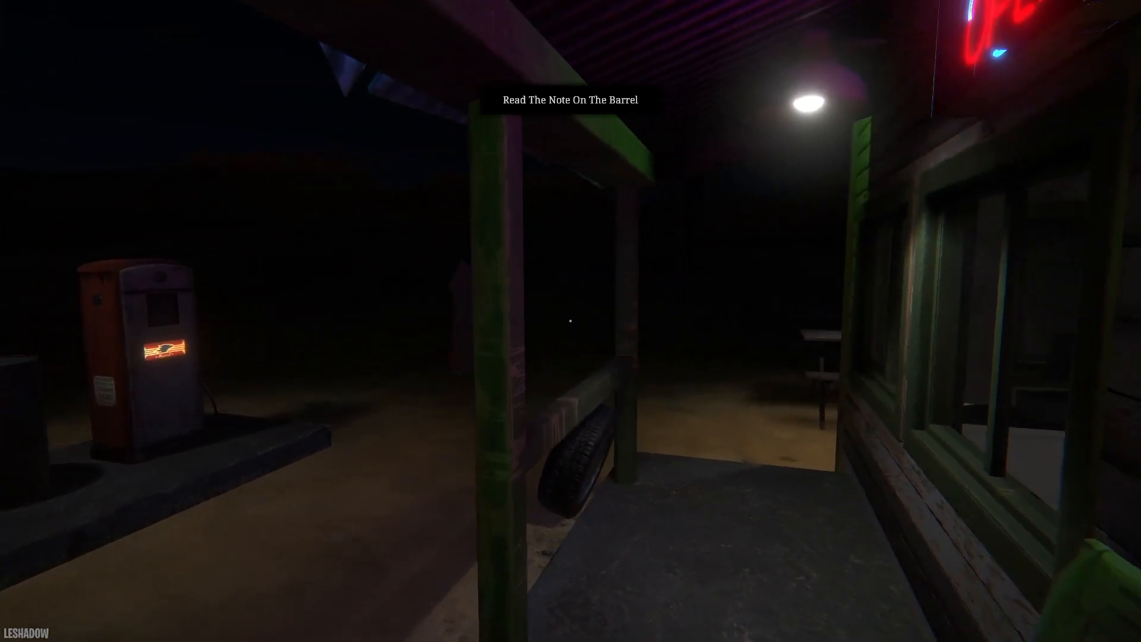